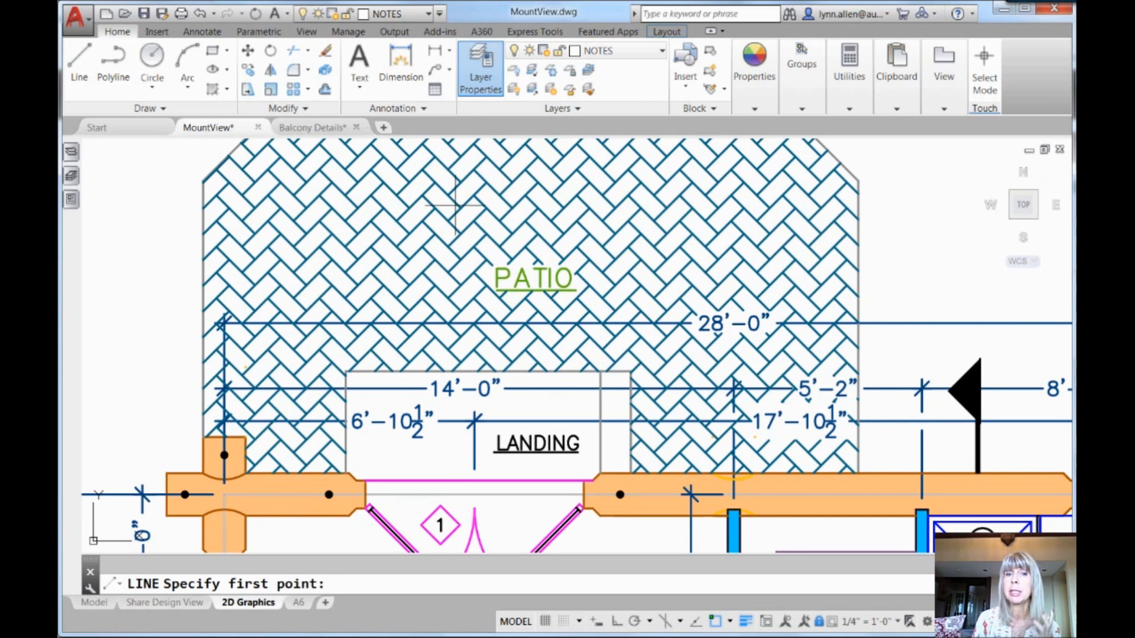
{"action": "mouse_move", "coordinate": [449, 188]}
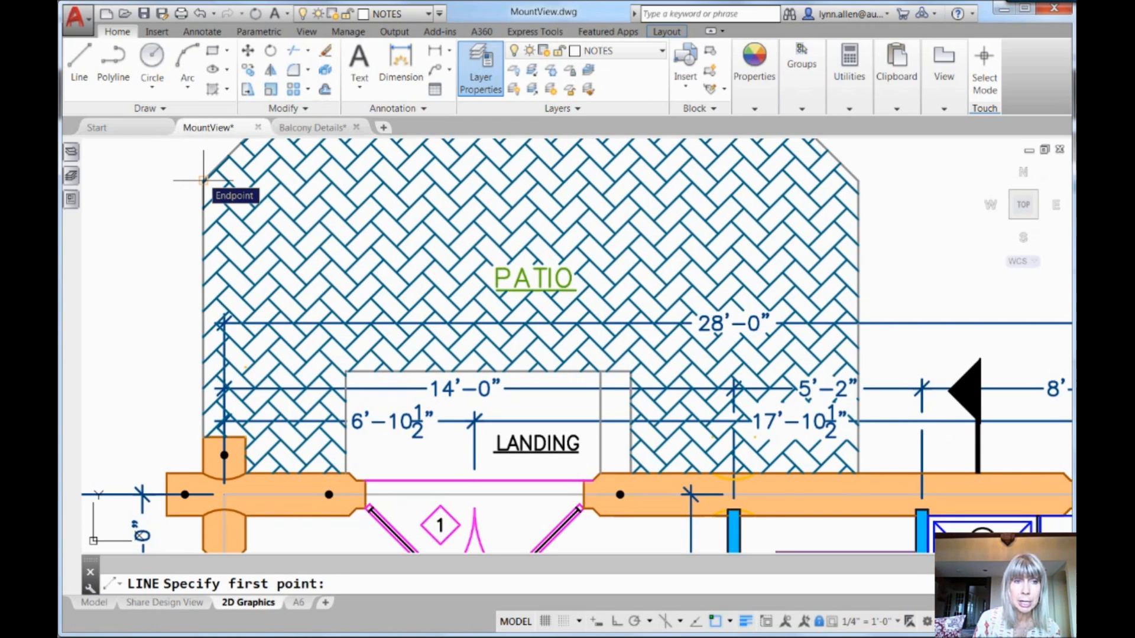
{"action": "mouse_move", "coordinate": [395, 210]}
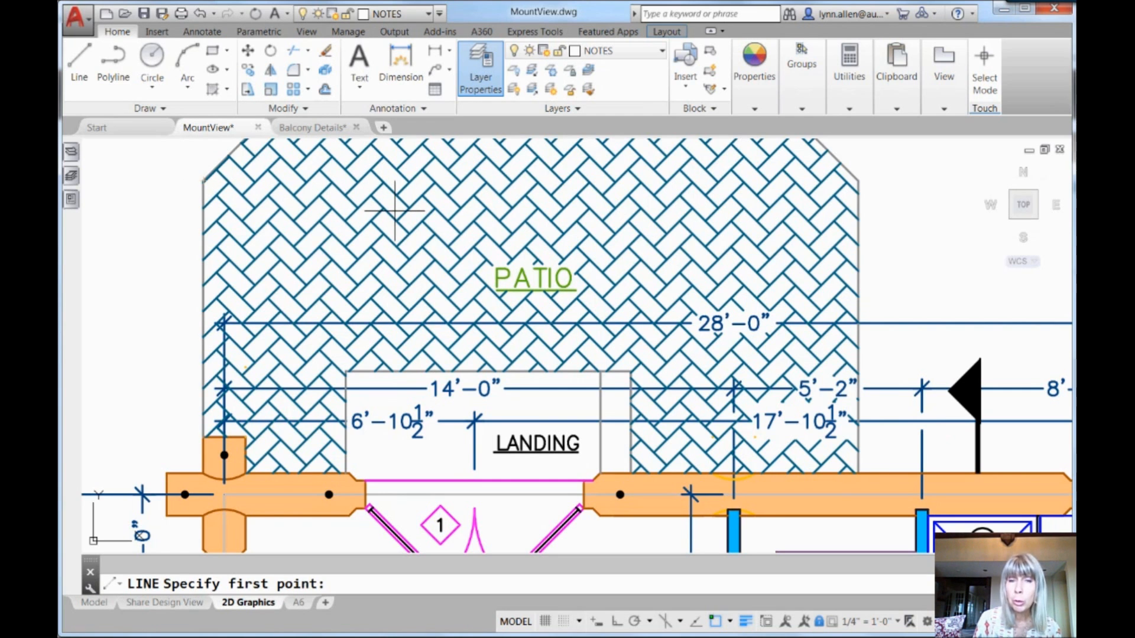
{"action": "mouse_move", "coordinate": [402, 214]}
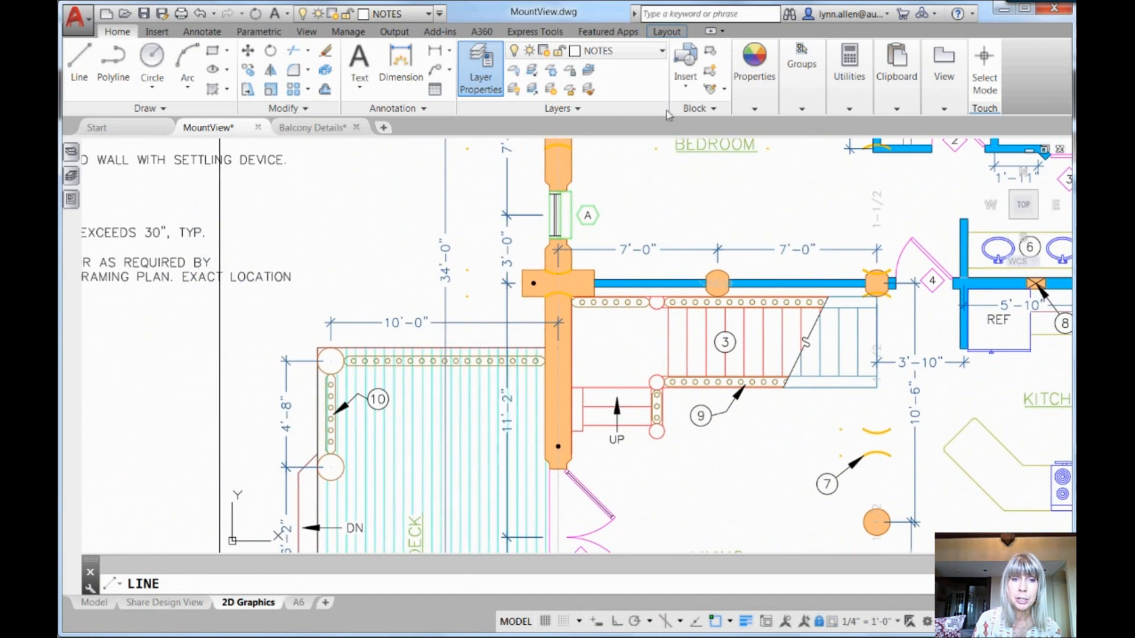
{"action": "mouse_move", "coordinate": [365, 296]}
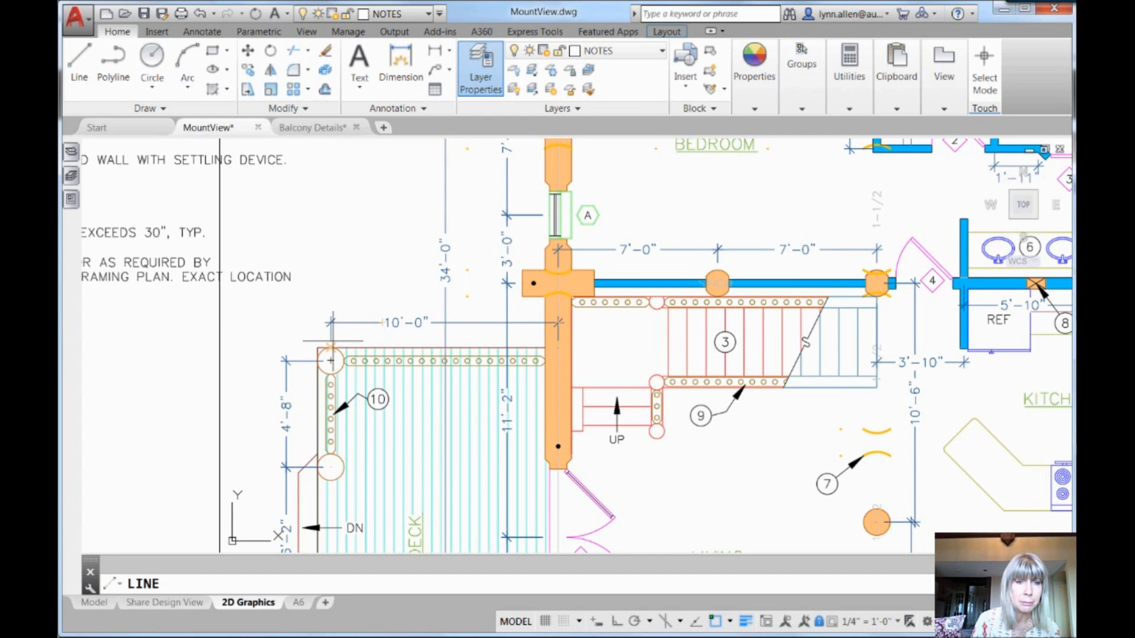
{"action": "mouse_move", "coordinate": [331, 359]}
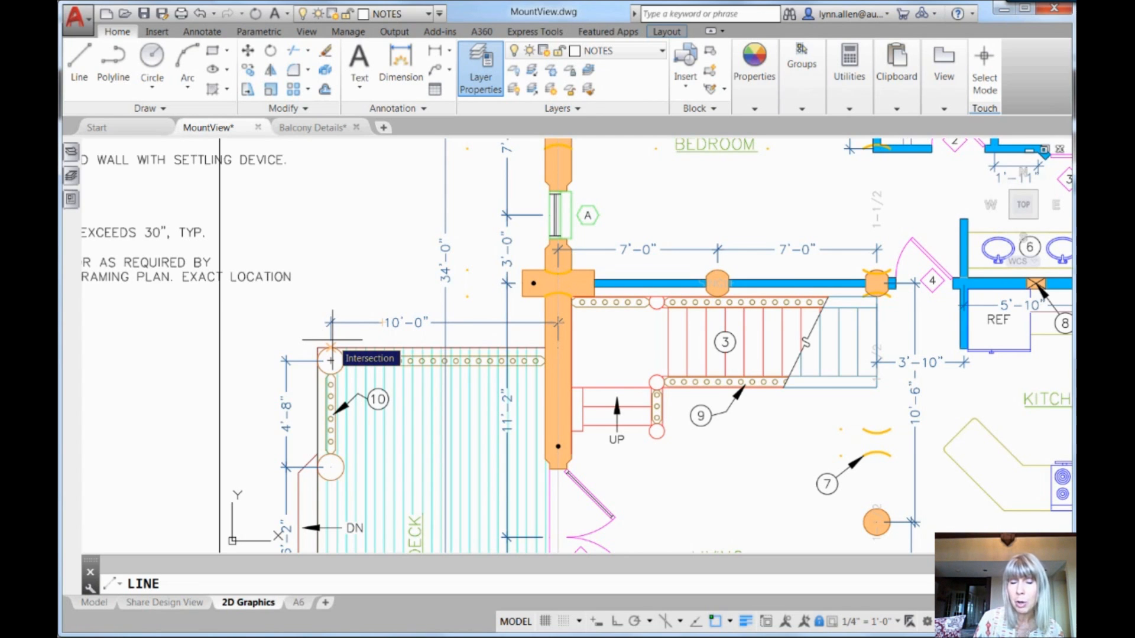
{"action": "mouse_move", "coordinate": [560, 336]}
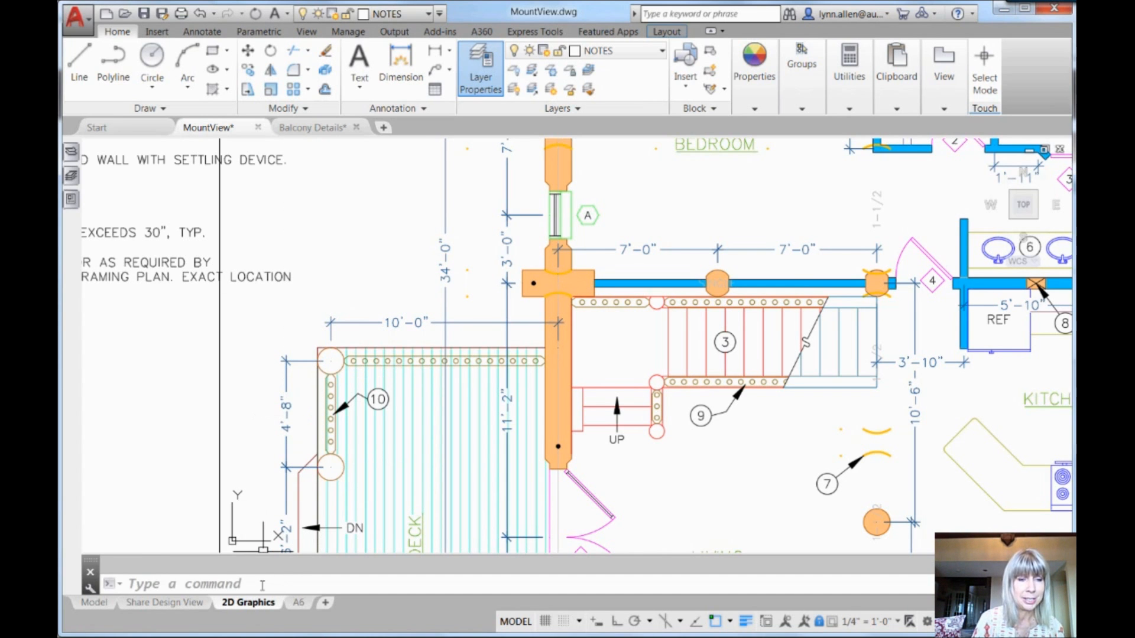
In Options > Drafting (OP), uncheck Ignore hatch objects and Ignore dimension extension lines, then OK
{"action": "type", "text": "OP"}
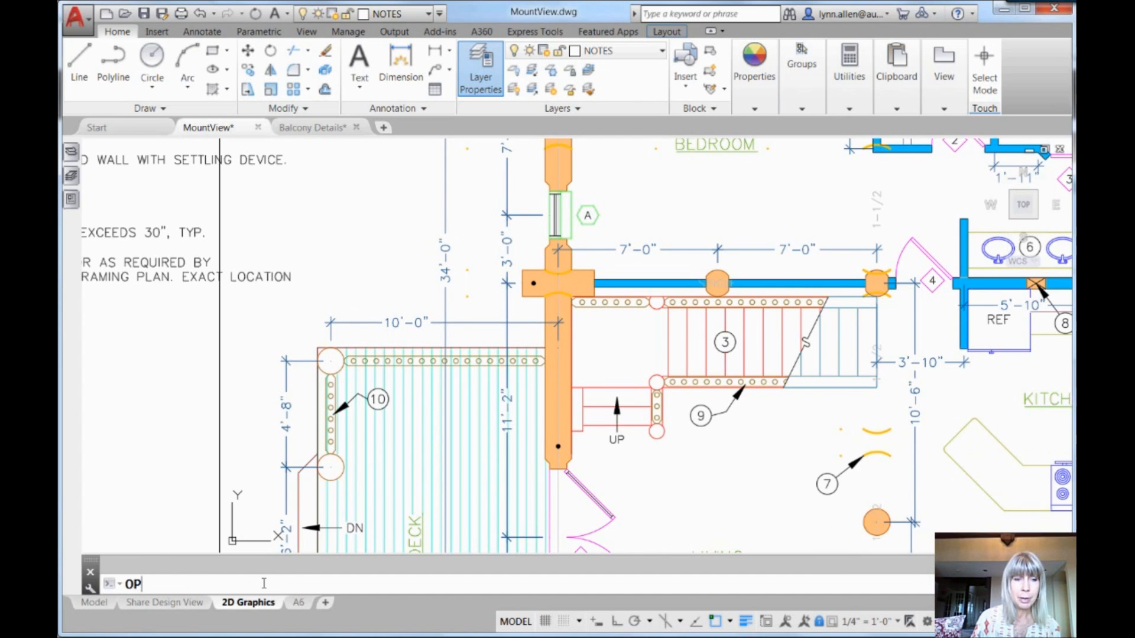
{"action": "key", "text": "Enter"}
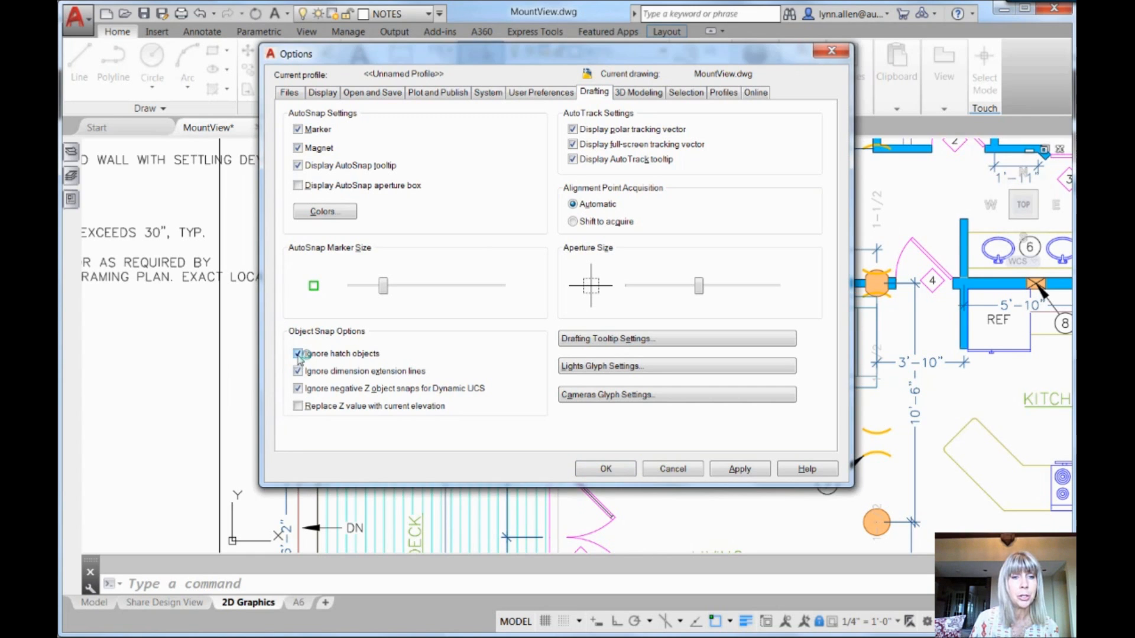
{"action": "left_click", "coordinate": [298, 353]}
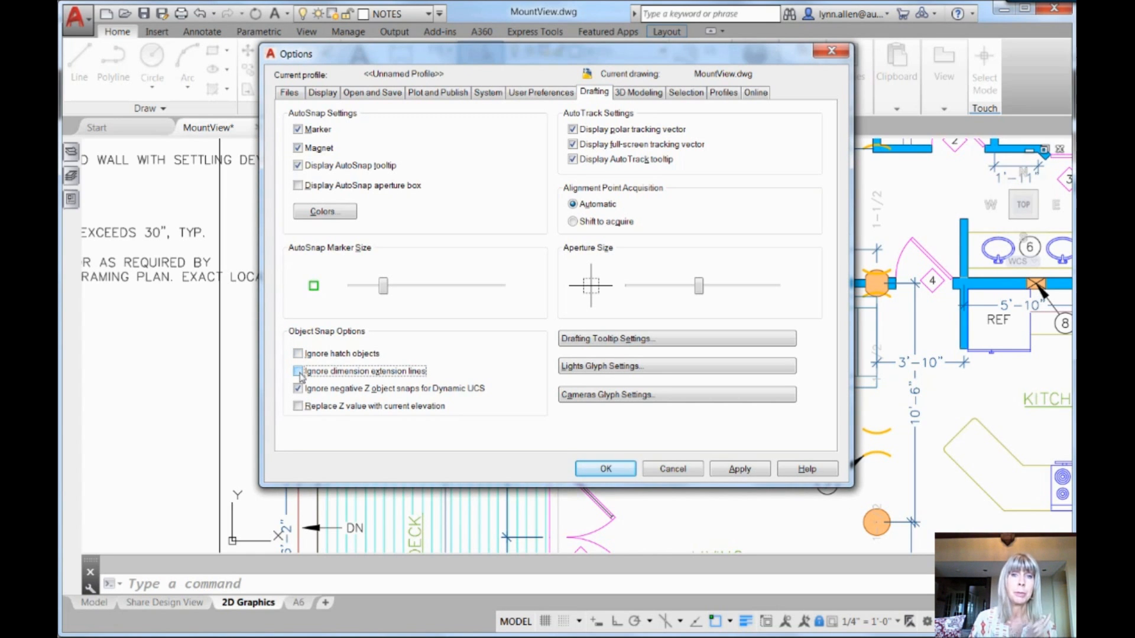
{"action": "mouse_move", "coordinate": [298, 371]}
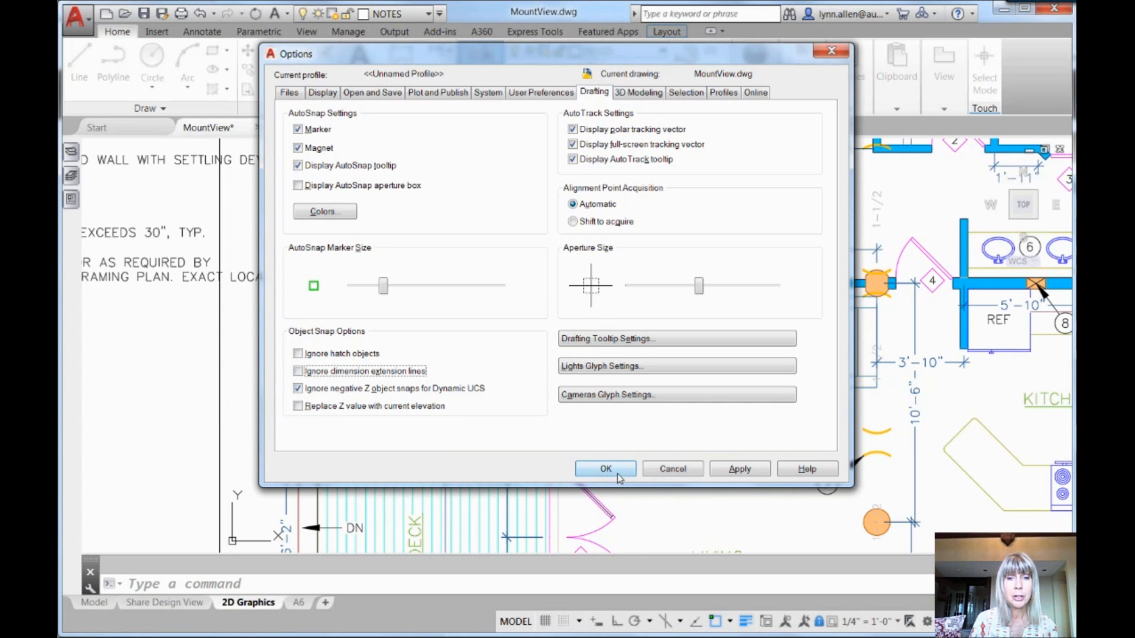
{"action": "left_click", "coordinate": [605, 469]}
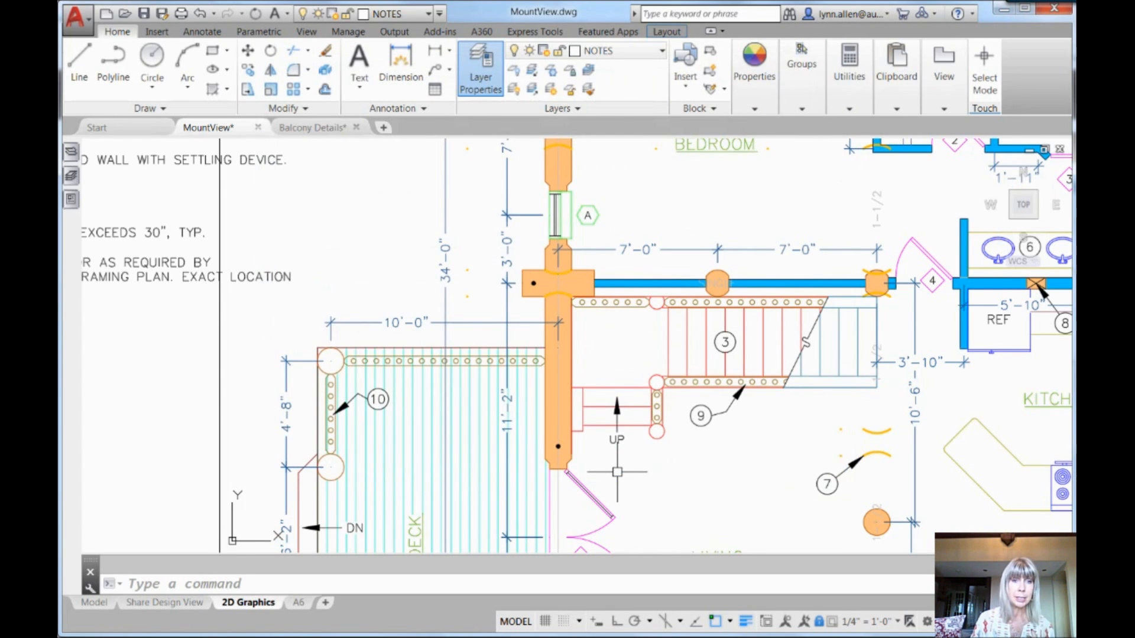
Start the Line command to test snapping over the patio hatch and master bedroom
{"action": "left_click", "coordinate": [78, 65]}
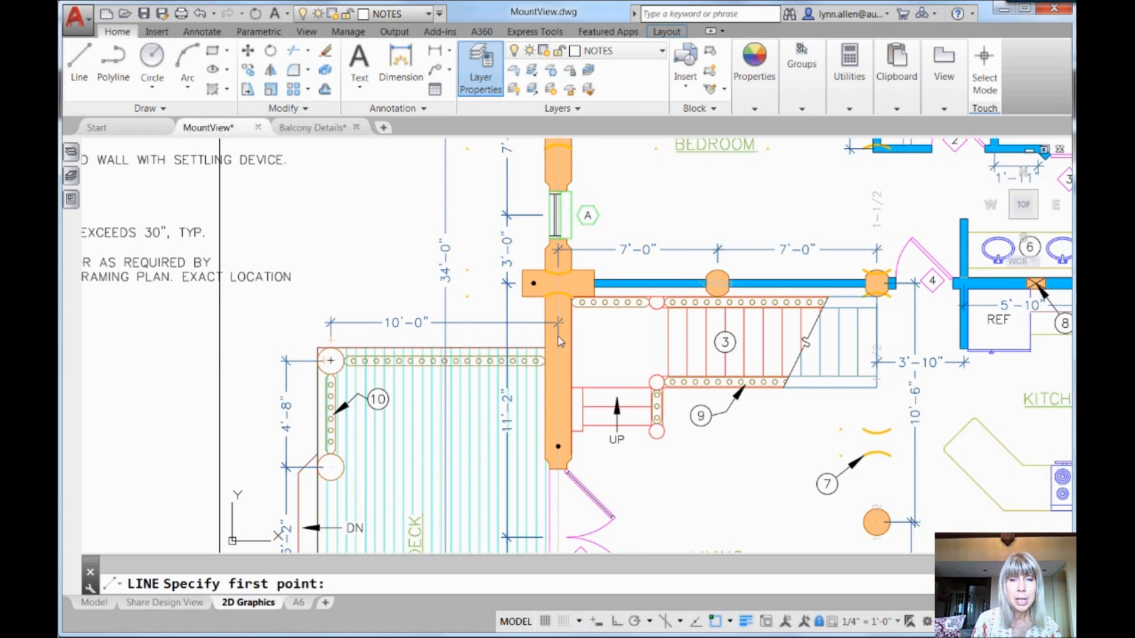
{"action": "mouse_move", "coordinate": [382, 248]}
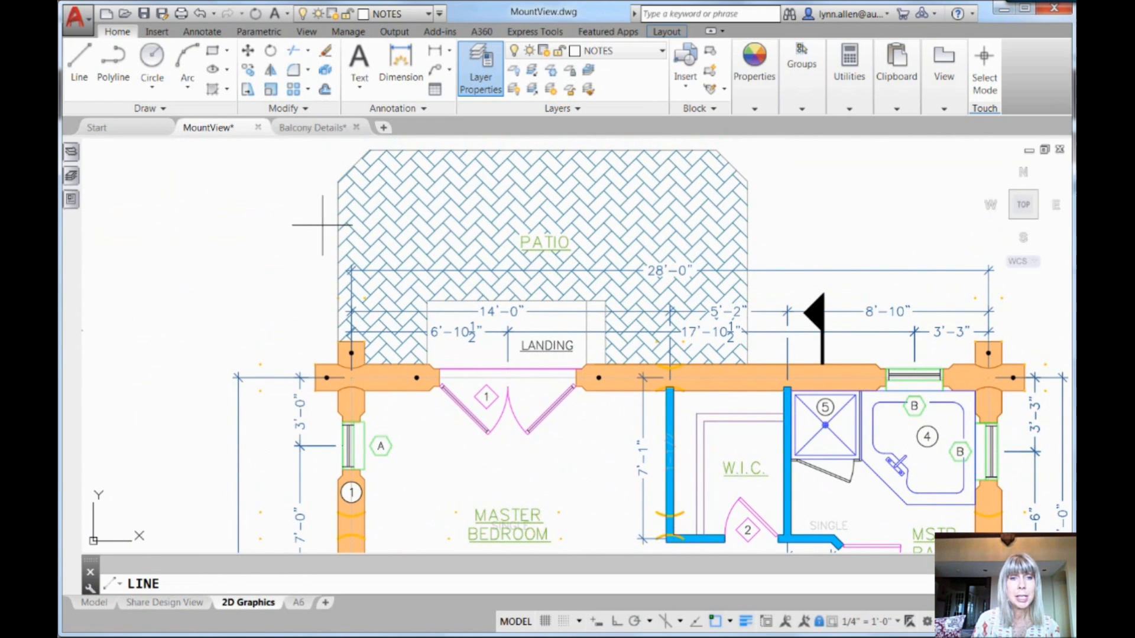
{"action": "mouse_move", "coordinate": [391, 211]}
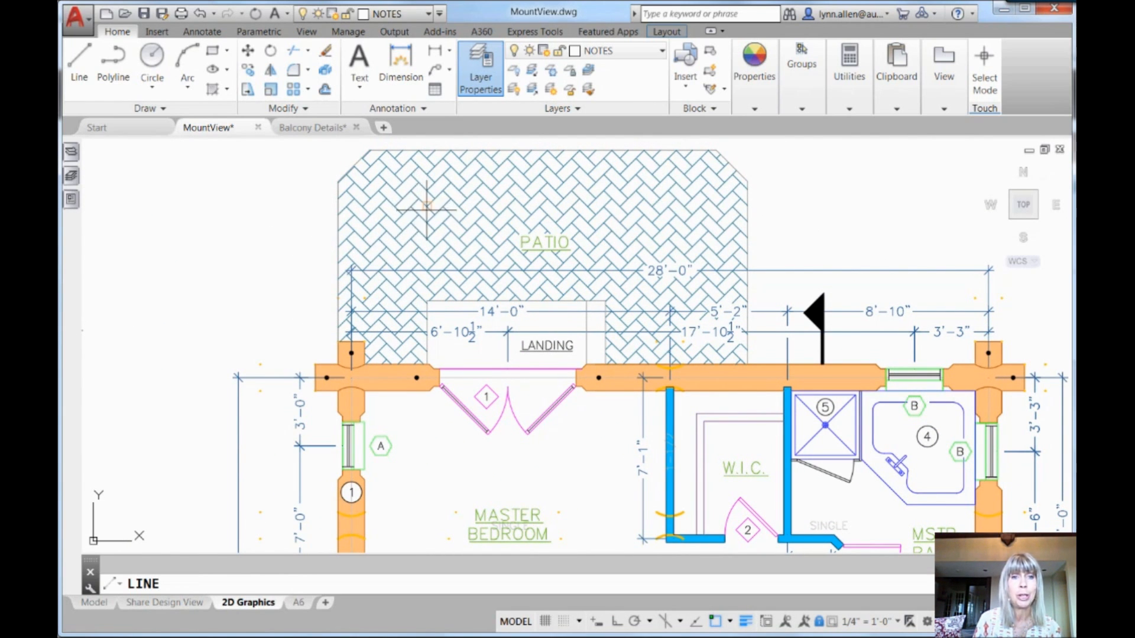
{"action": "mouse_move", "coordinate": [474, 189]}
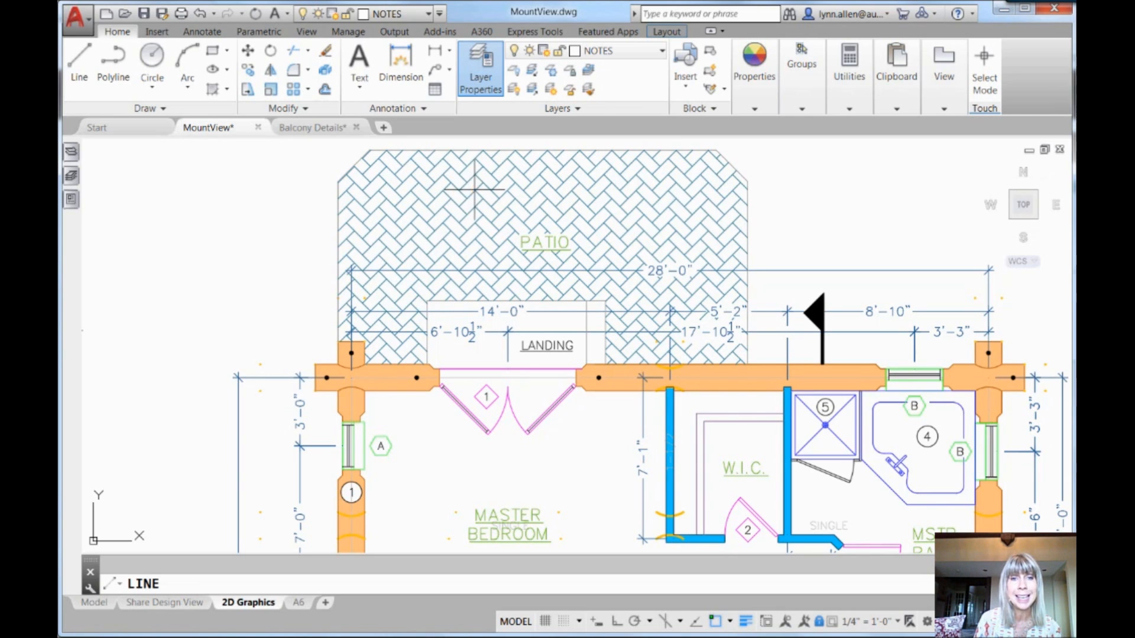
{"action": "mouse_move", "coordinate": [499, 175]}
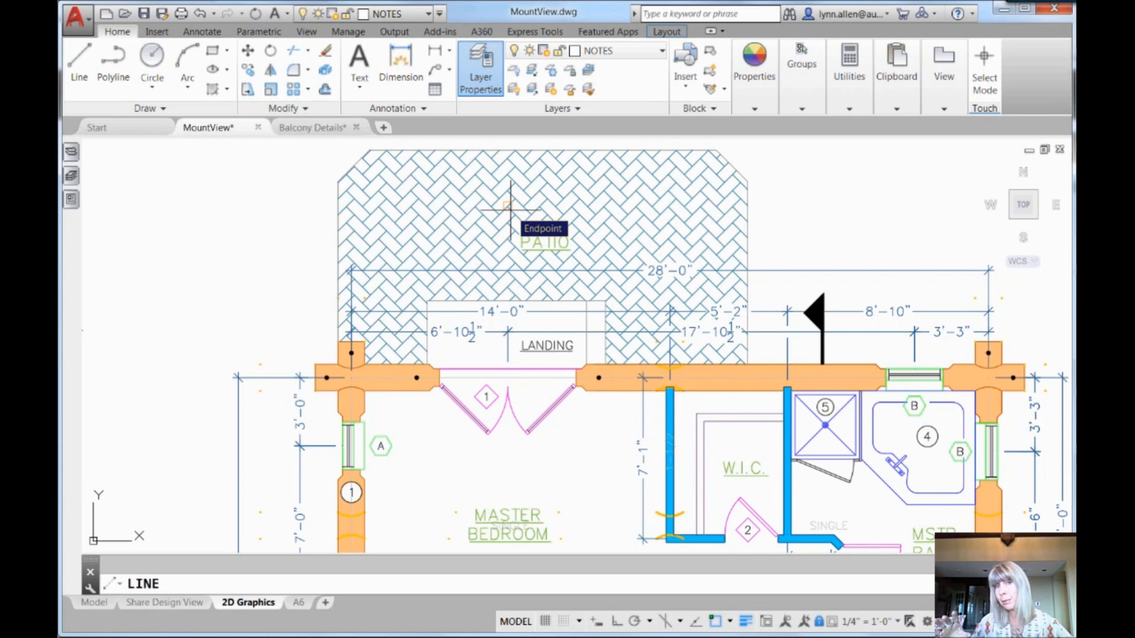
{"action": "mouse_move", "coordinate": [507, 177]}
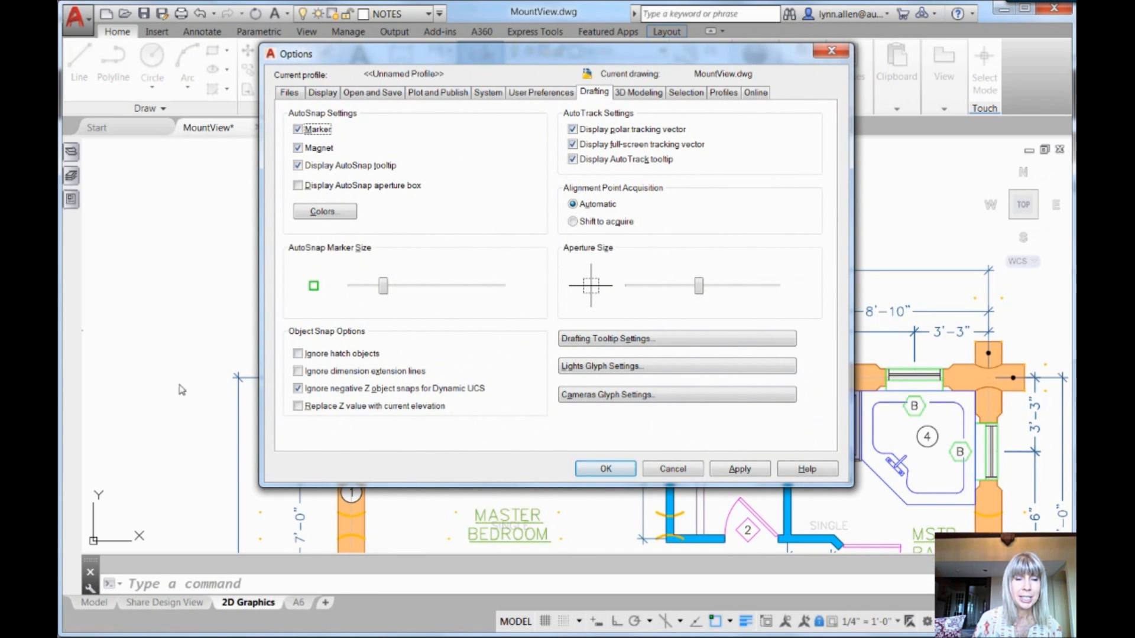
Re-check Ignore hatch objects and Ignore dimension extension lines in Drafting options and confirm with OK
{"action": "left_click", "coordinate": [298, 353]}
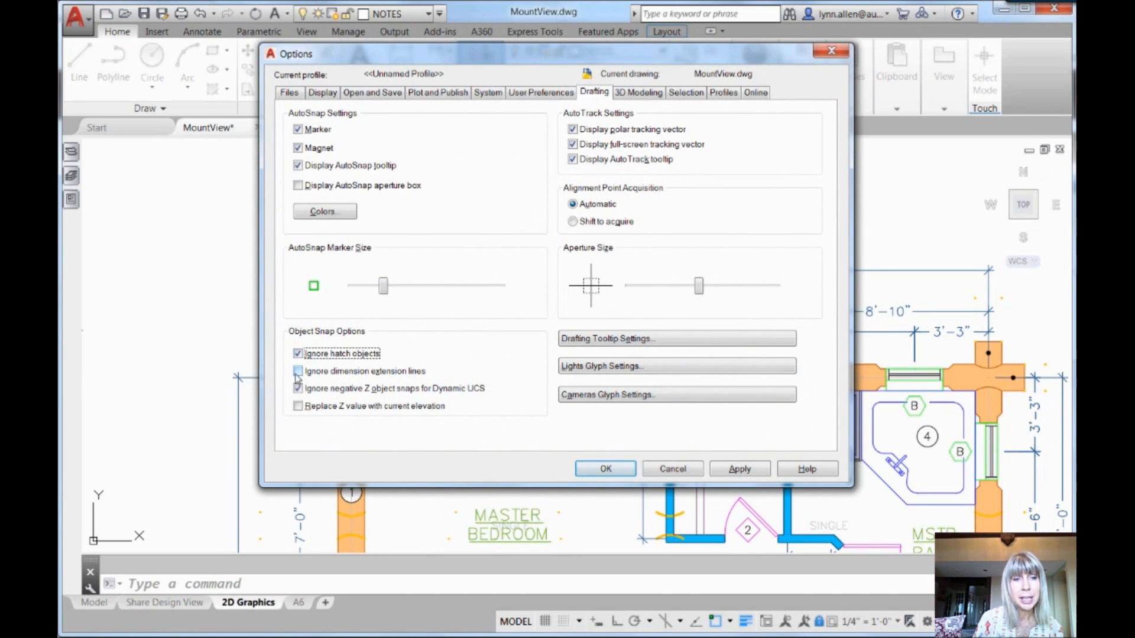
{"action": "left_click", "coordinate": [298, 370]}
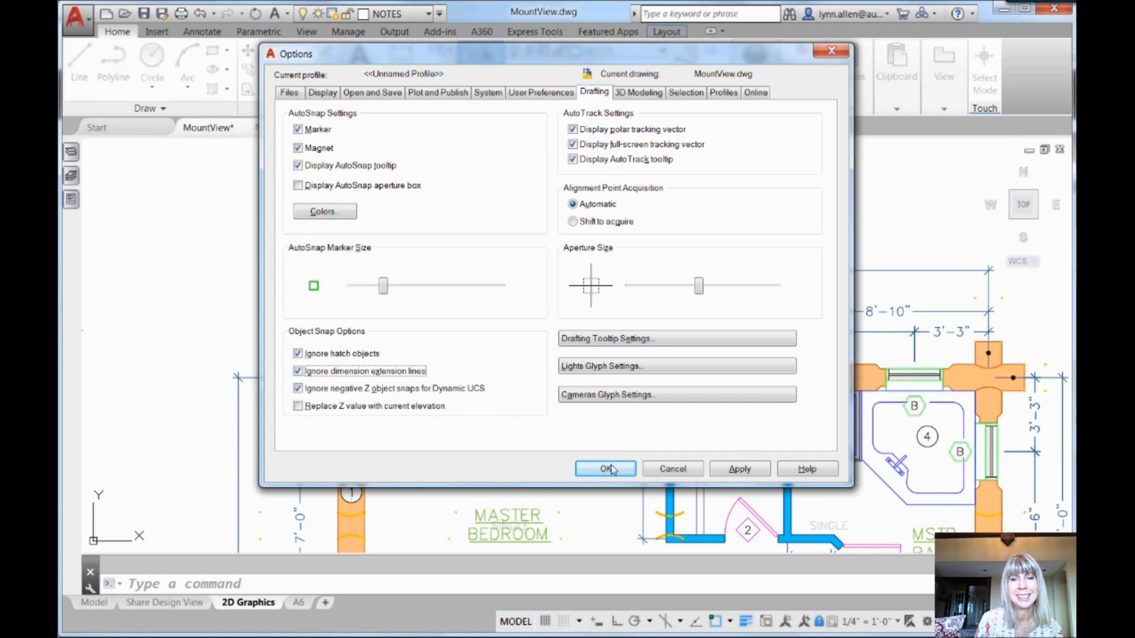
{"action": "left_click", "coordinate": [605, 468]}
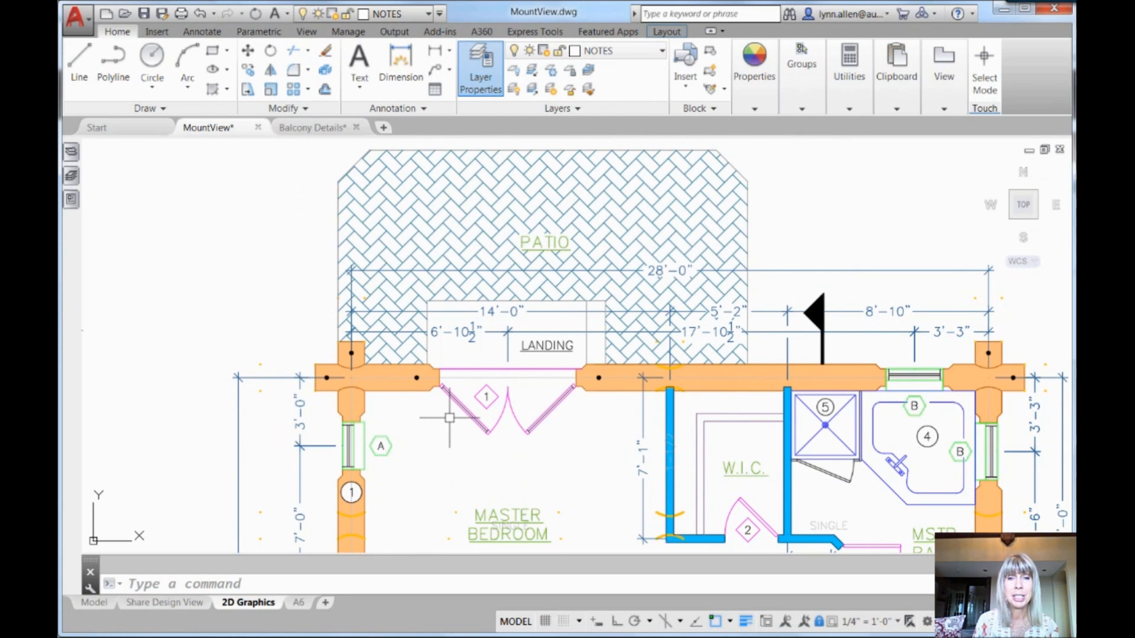